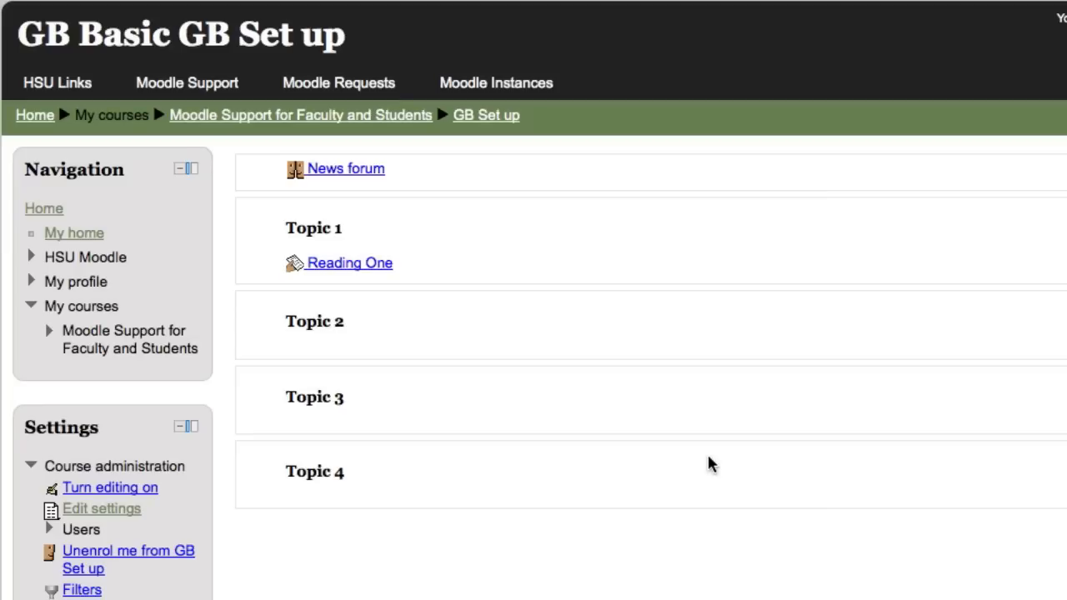
mouse_move(201, 238)
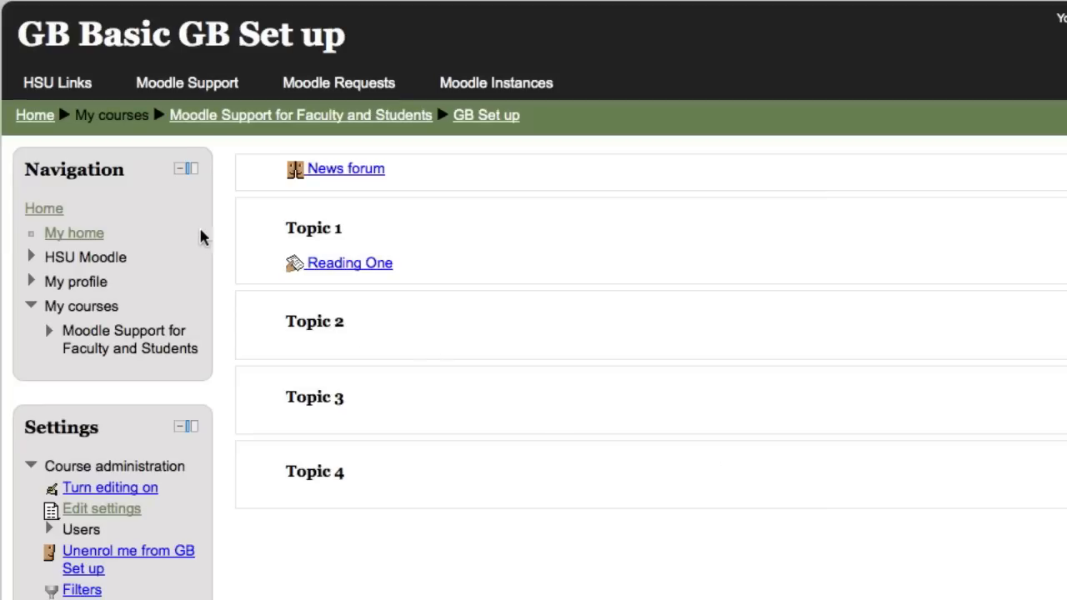
mouse_move(180, 172)
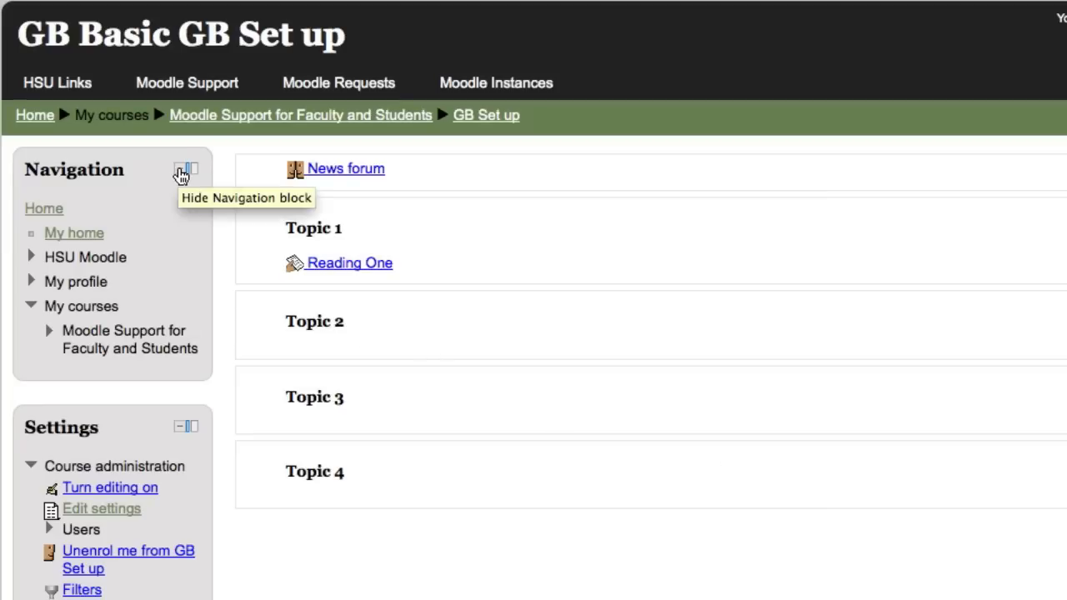
- Collapse the Navigation block and open the GB Set up course's grader report
click(181, 169)
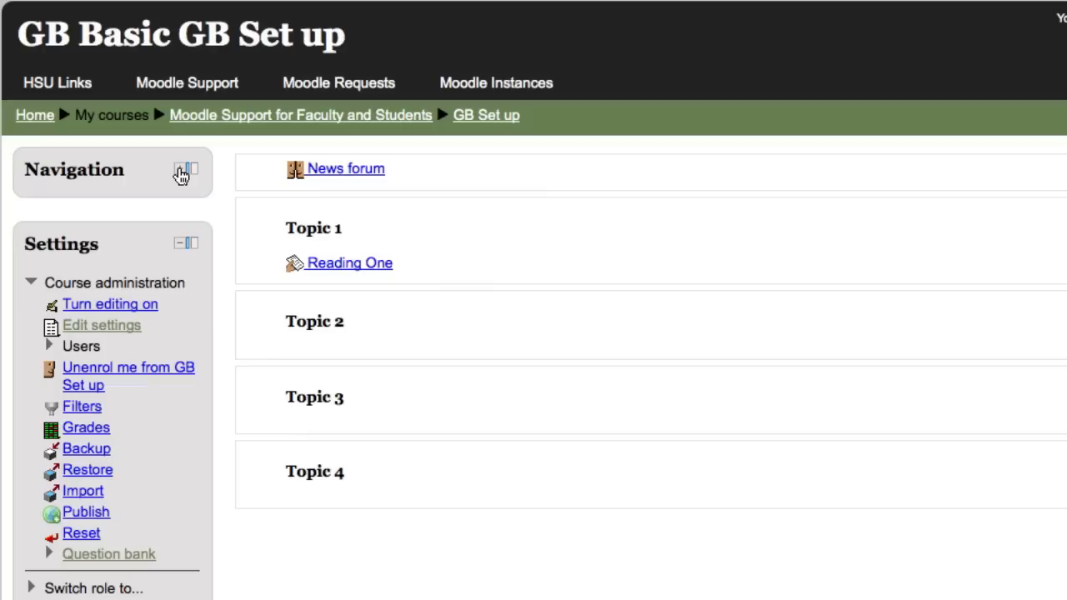
click(178, 168)
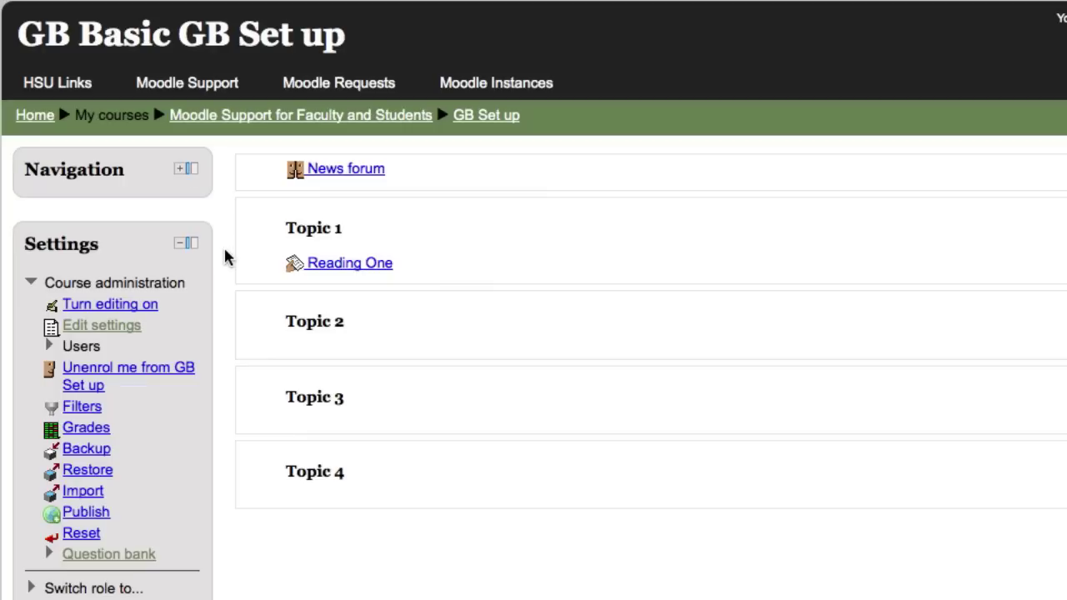
mouse_move(86, 428)
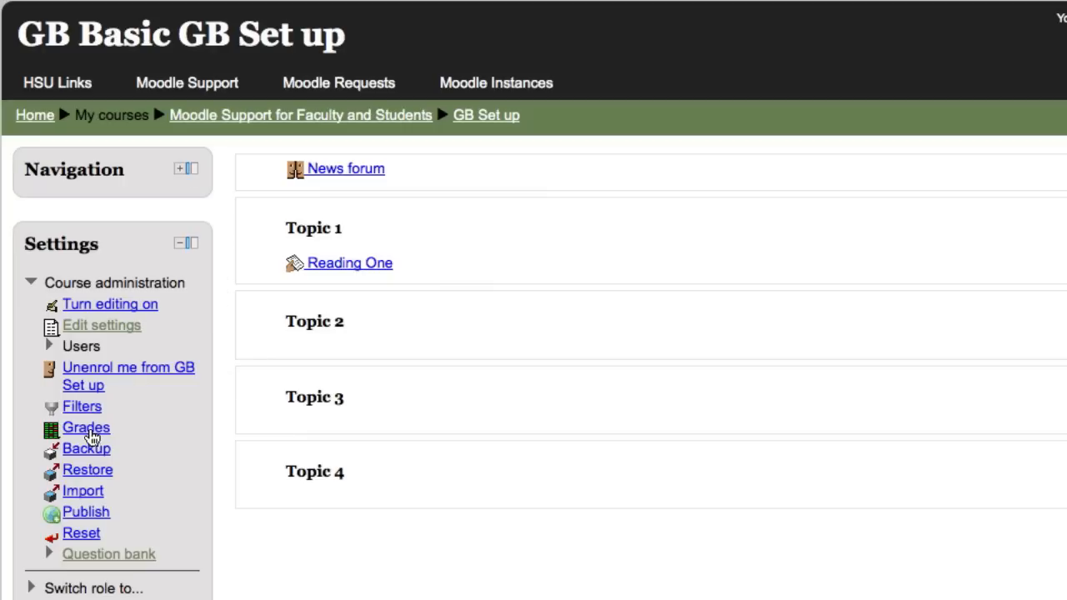
mouse_move(219, 434)
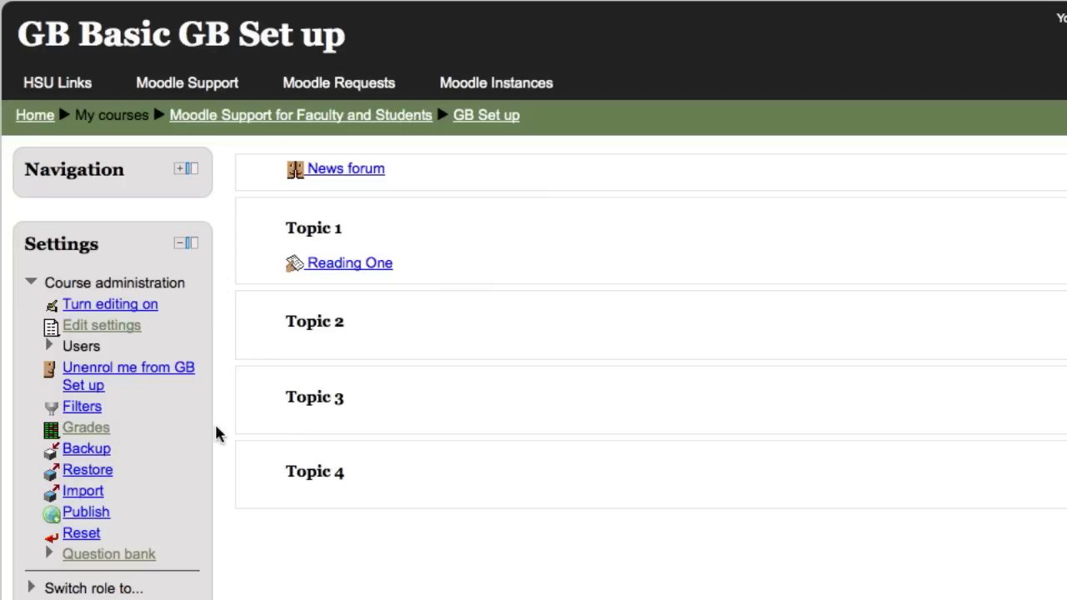
click(85, 428)
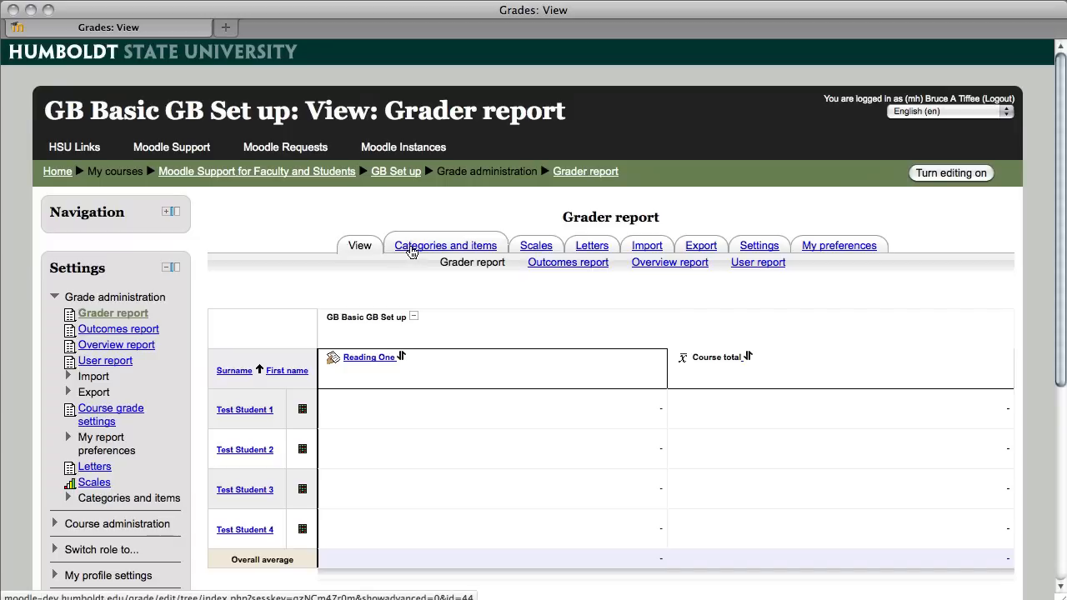
- View Categories and items and review the course category's simple weighted mean aggregation
click(445, 245)
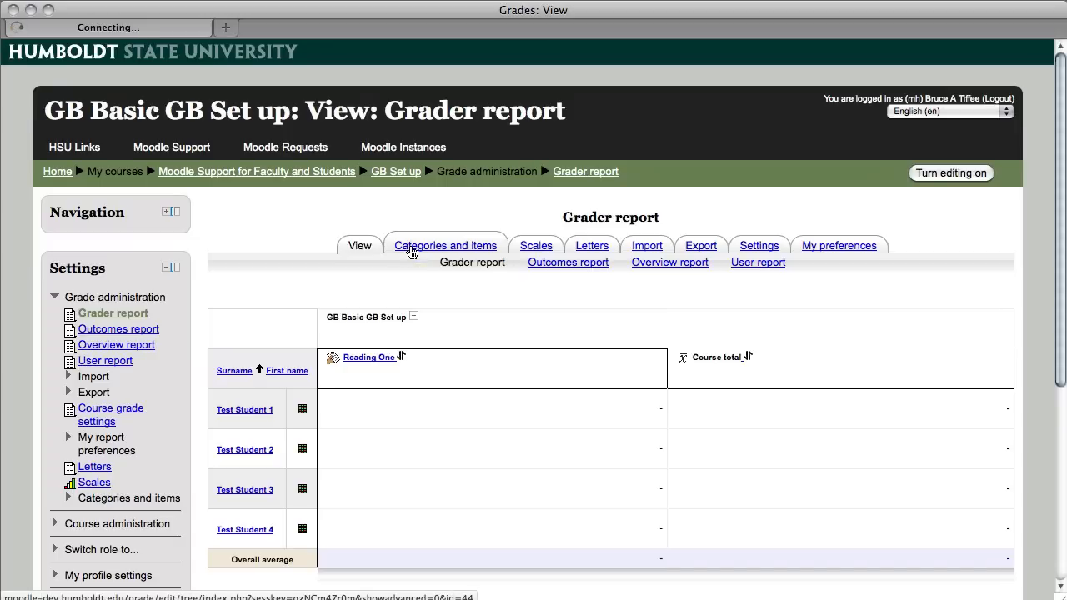
click(444, 245)
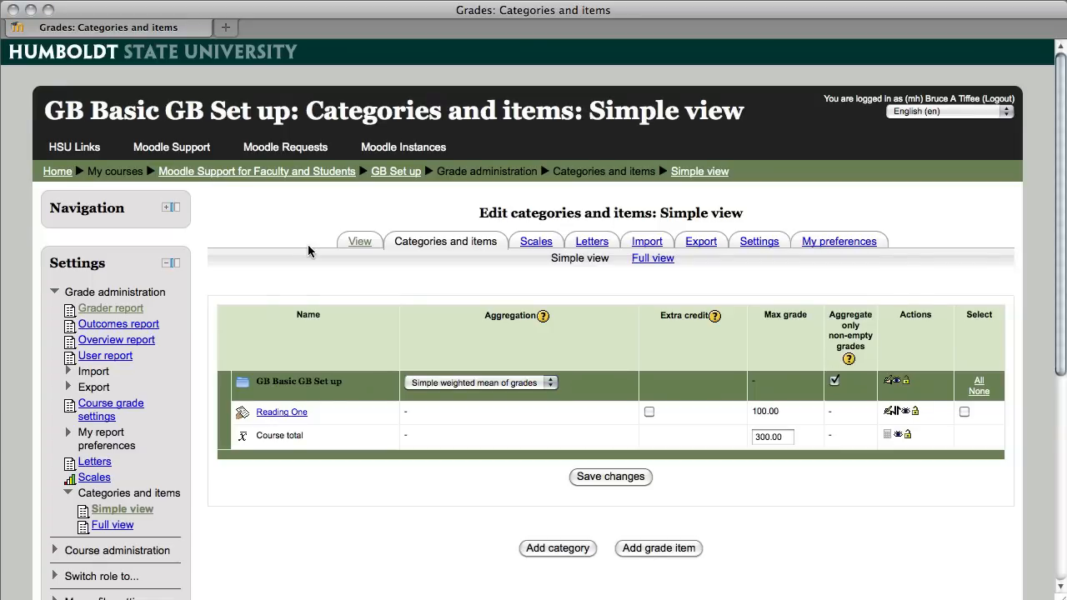
mouse_move(585, 364)
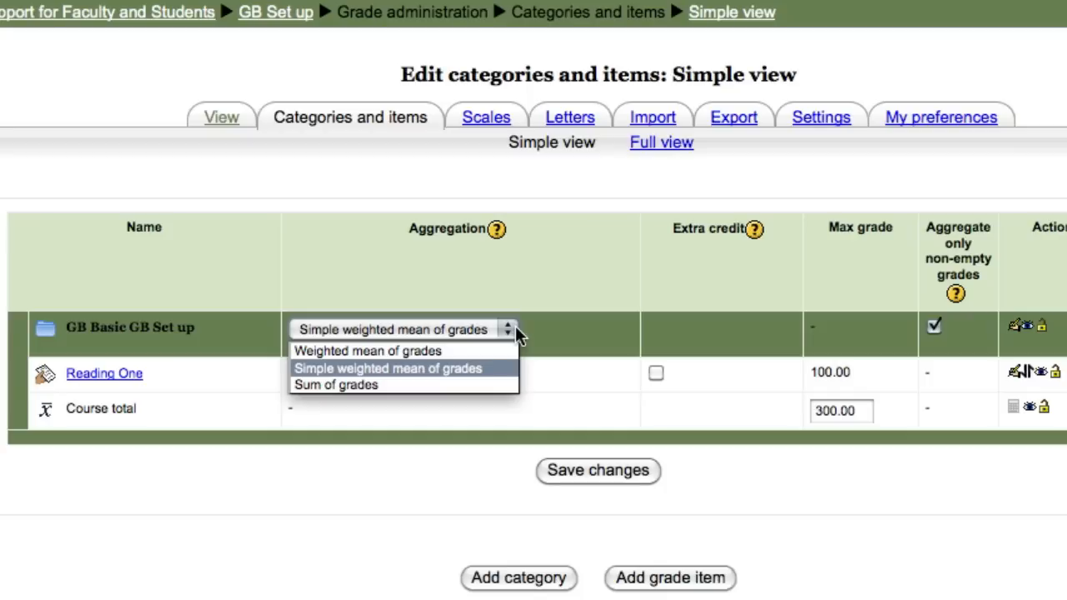
click(403, 369)
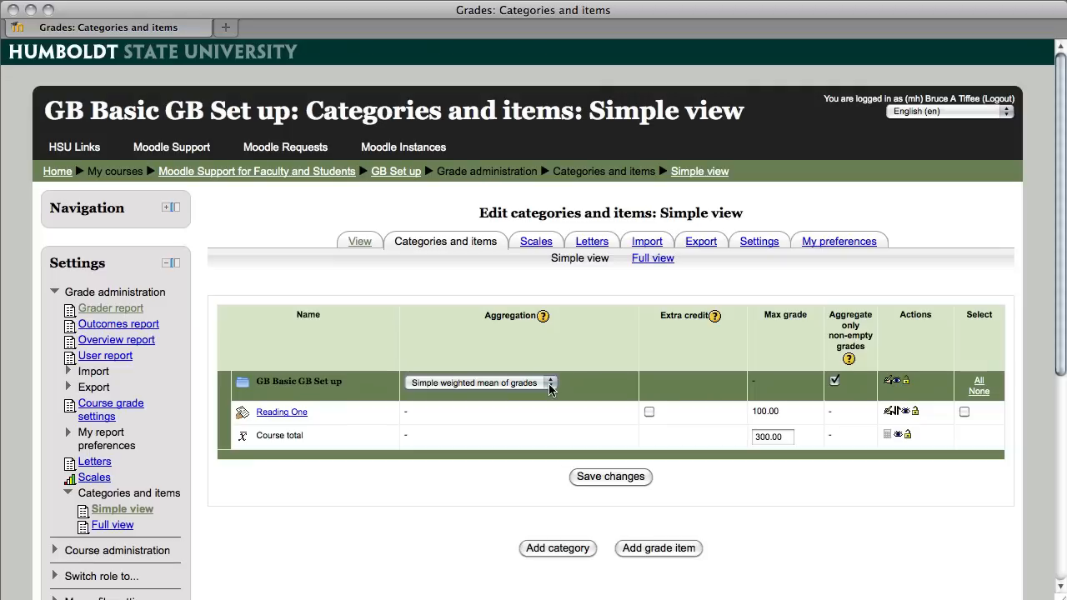
mouse_move(551, 397)
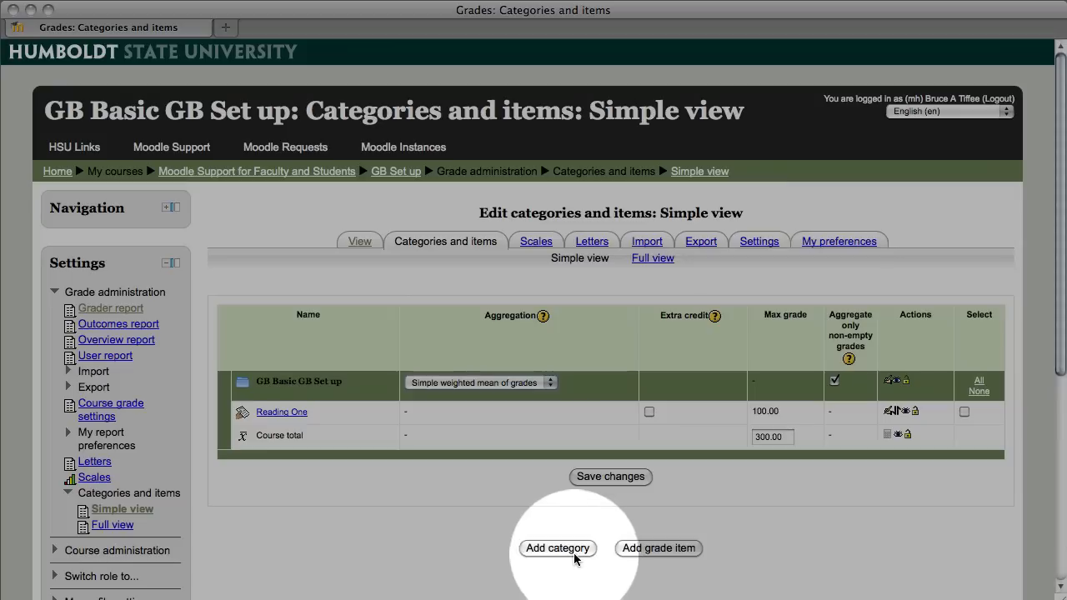
- Add a 'Reading' category using simple weighted mean of grades and save it
click(557, 549)
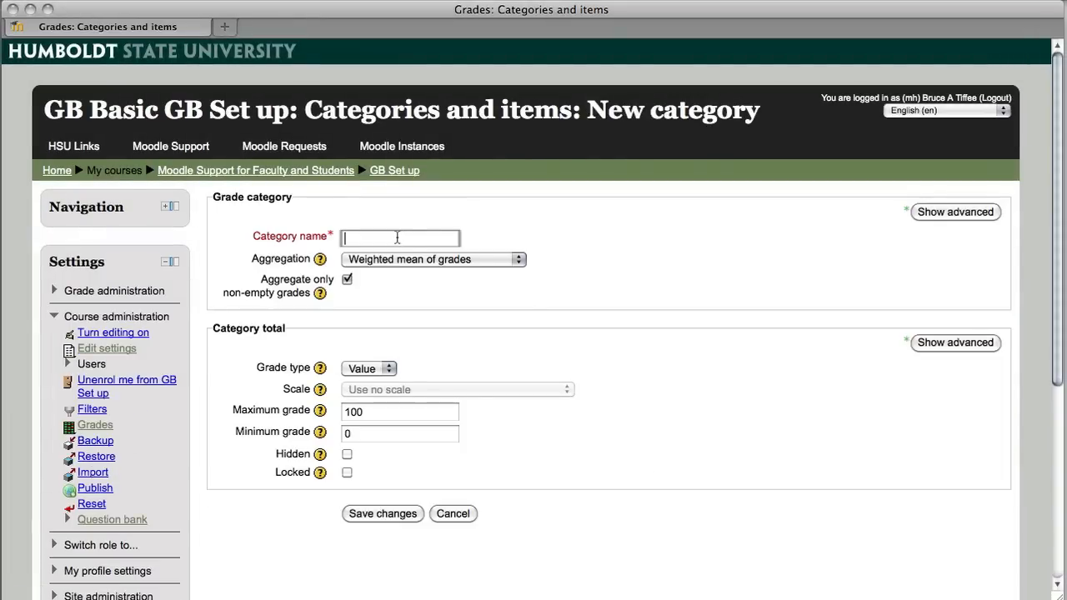
text(Reading)
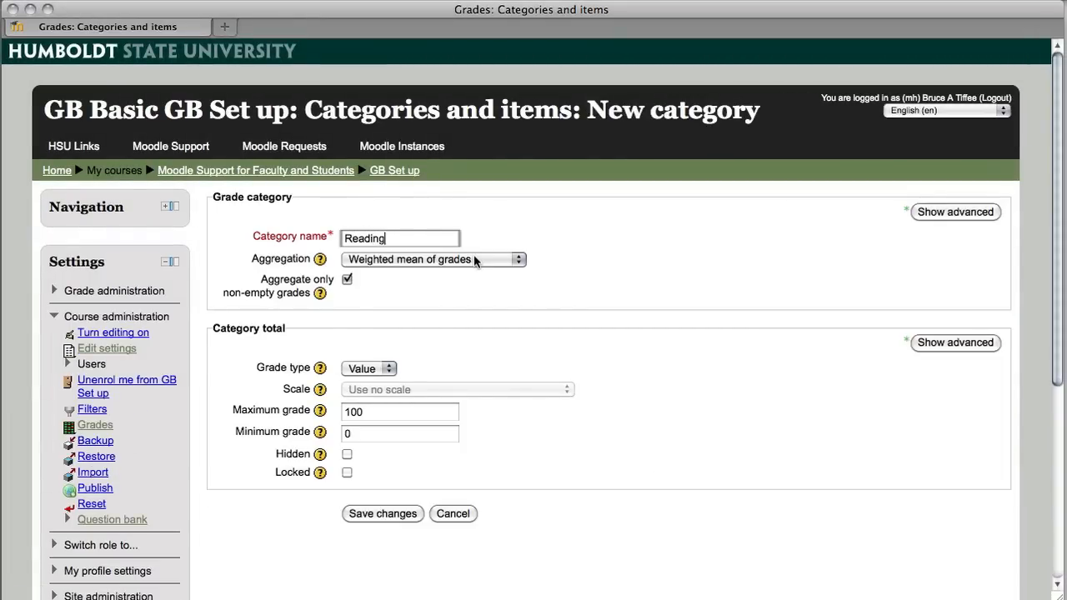
mouse_move(448, 355)
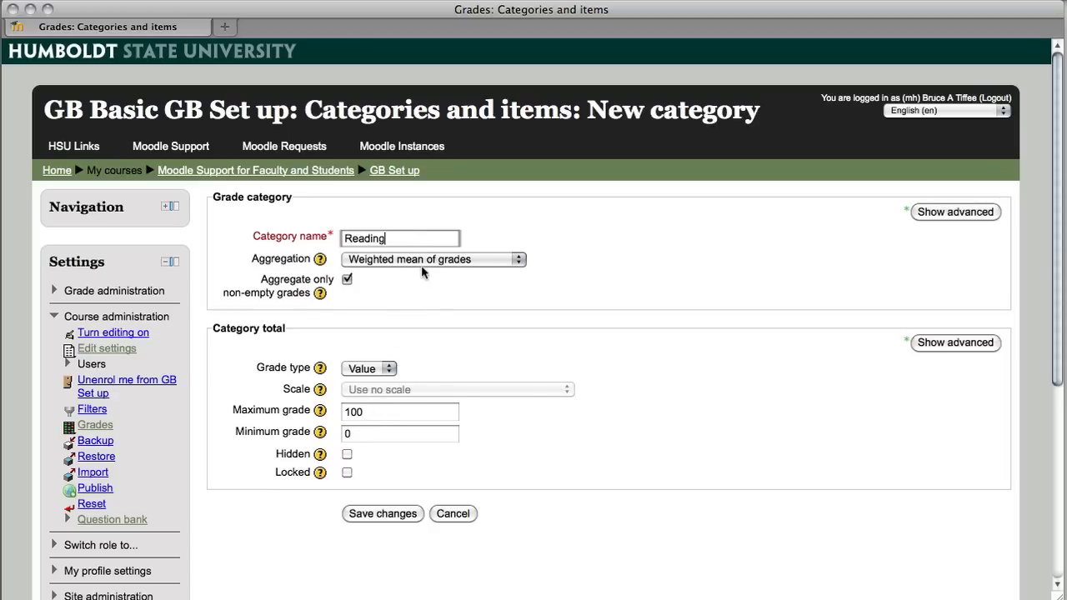
click(433, 260)
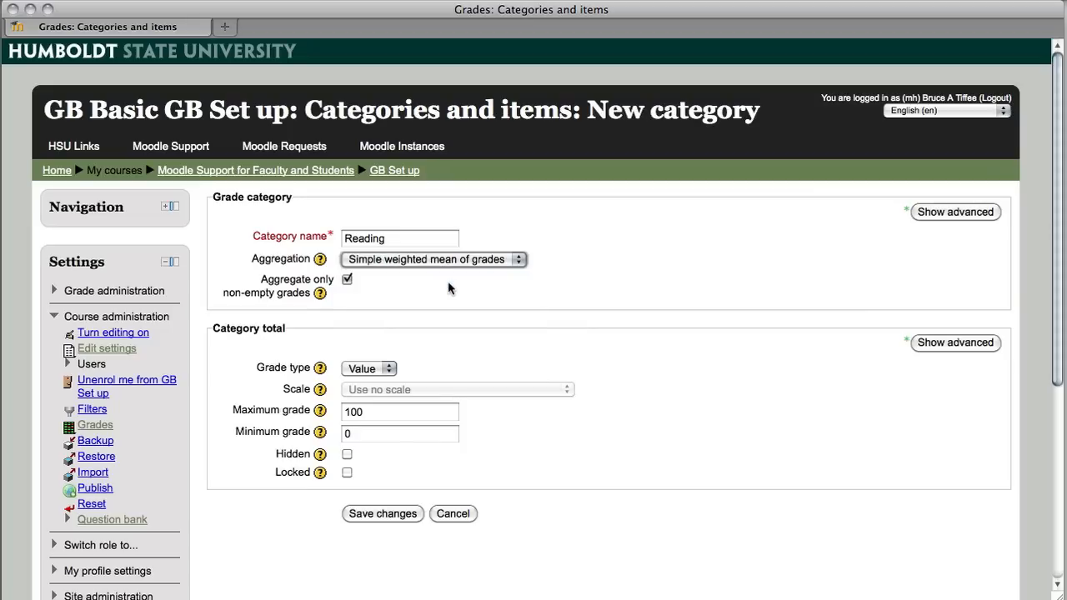
mouse_move(334, 298)
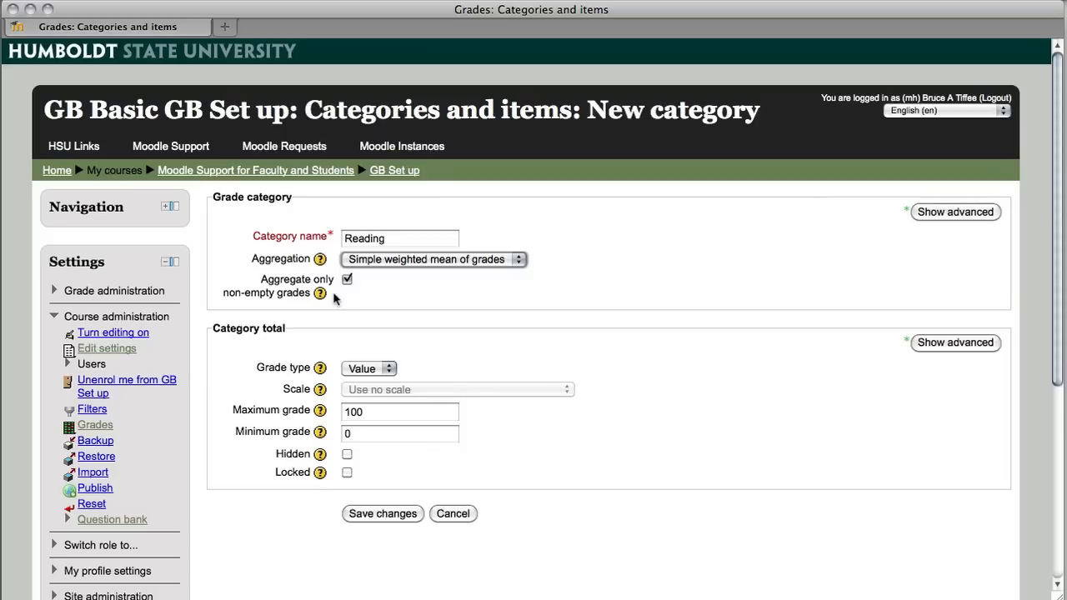
mouse_move(422, 474)
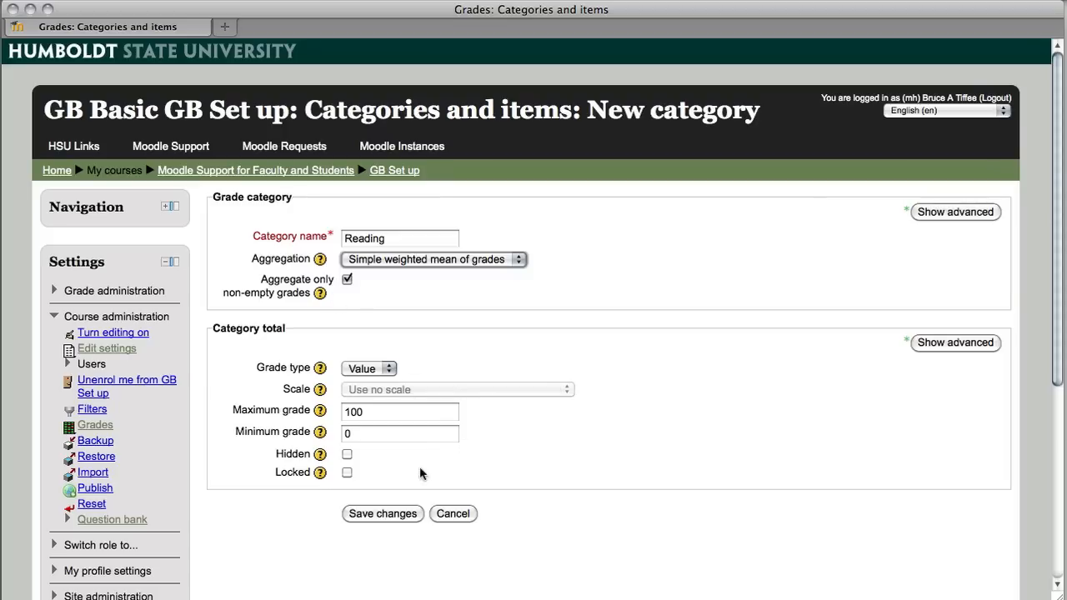
click(382, 513)
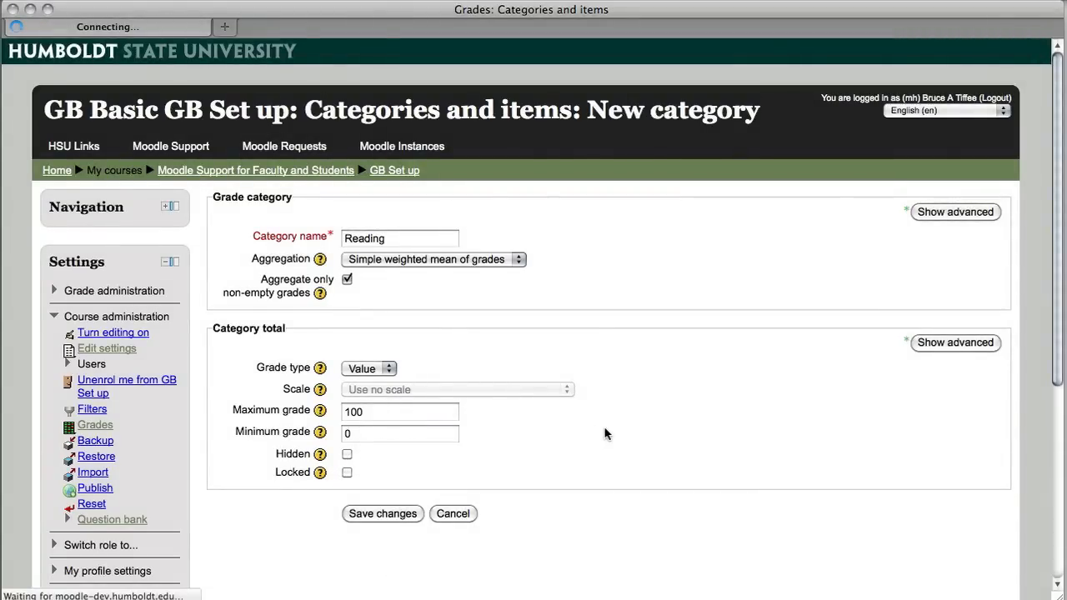
- Select Reading One for moving into the Reading category
click(382, 513)
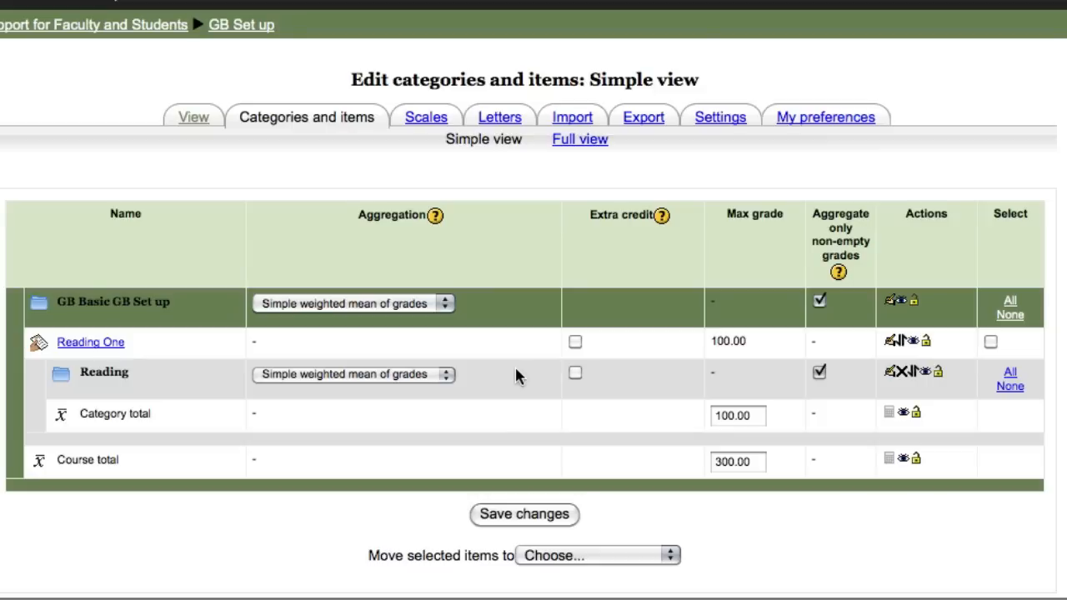
mouse_move(37, 358)
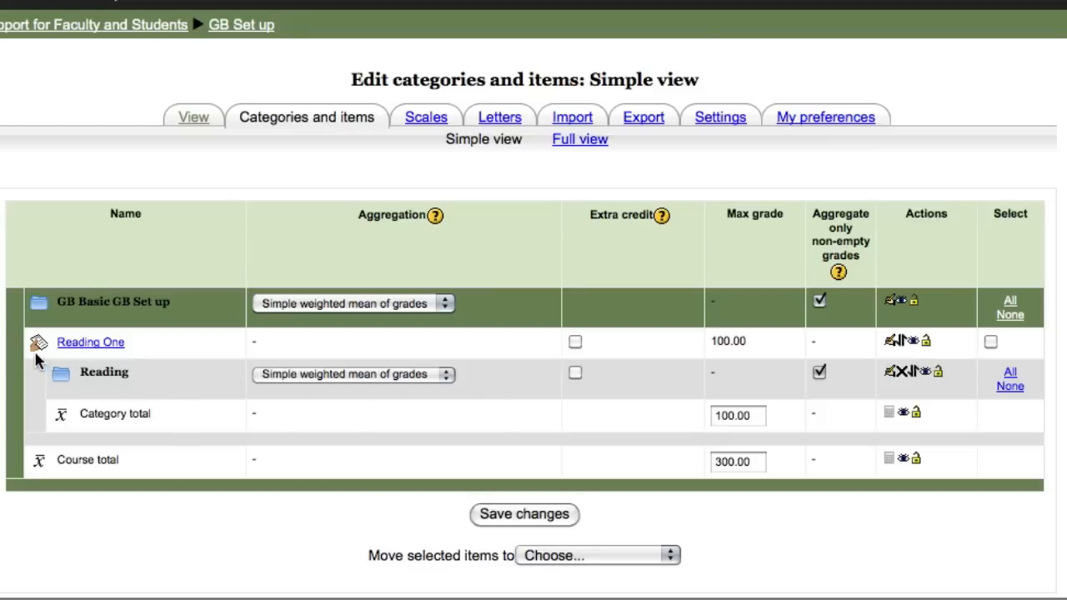
mouse_move(40, 379)
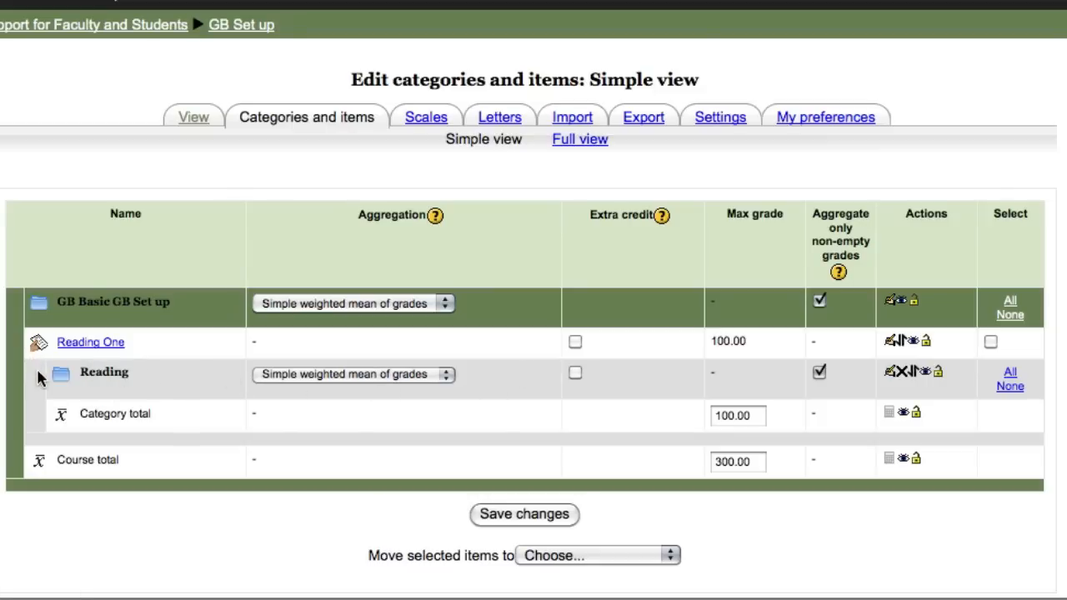
mouse_move(60, 382)
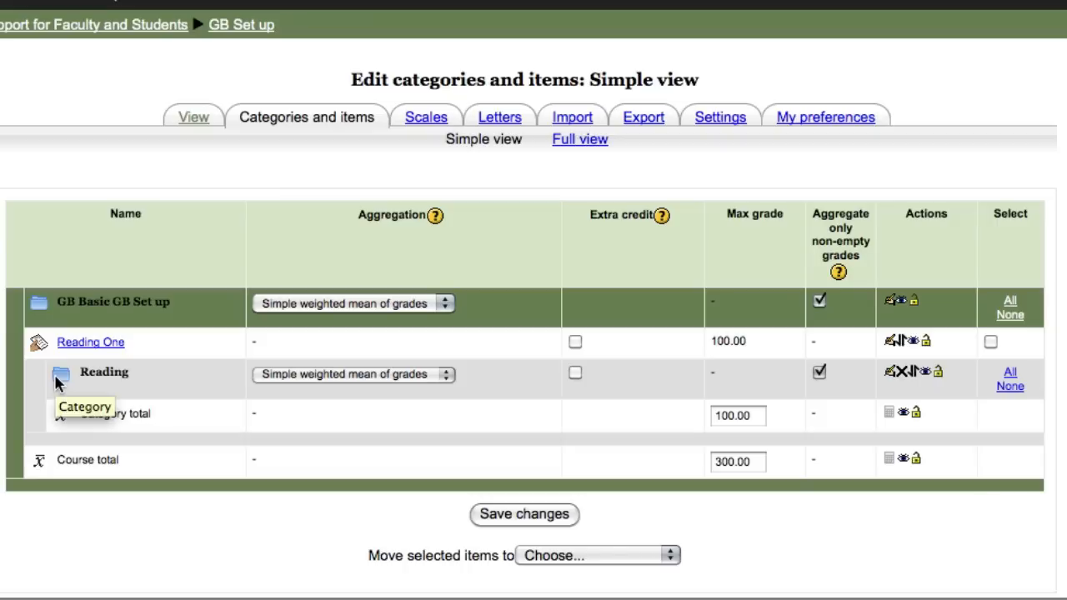
mouse_move(765, 484)
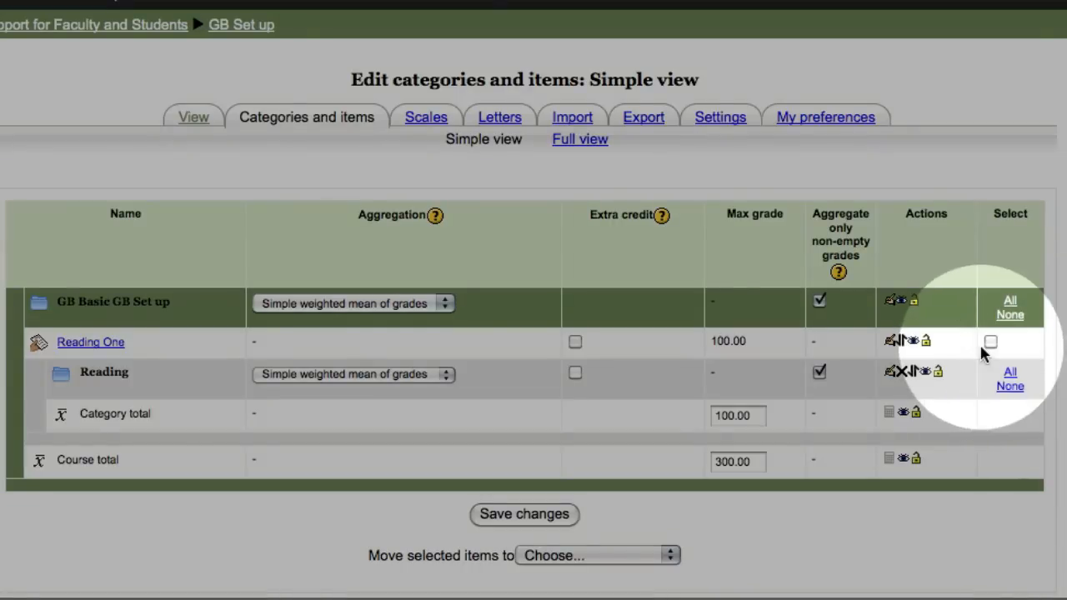
click(1009, 355)
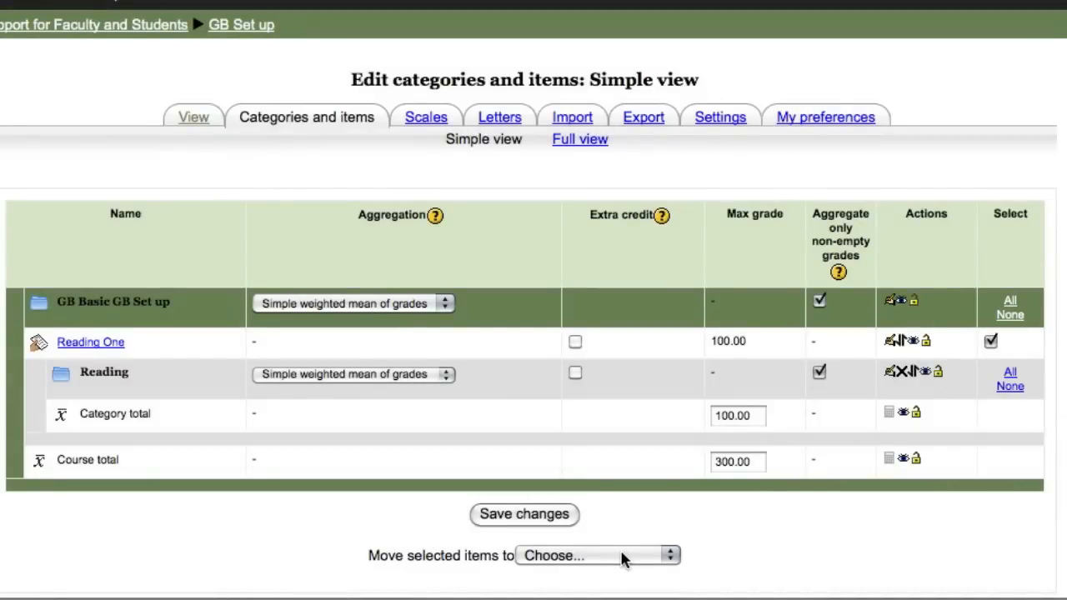
scroll(down, 3)
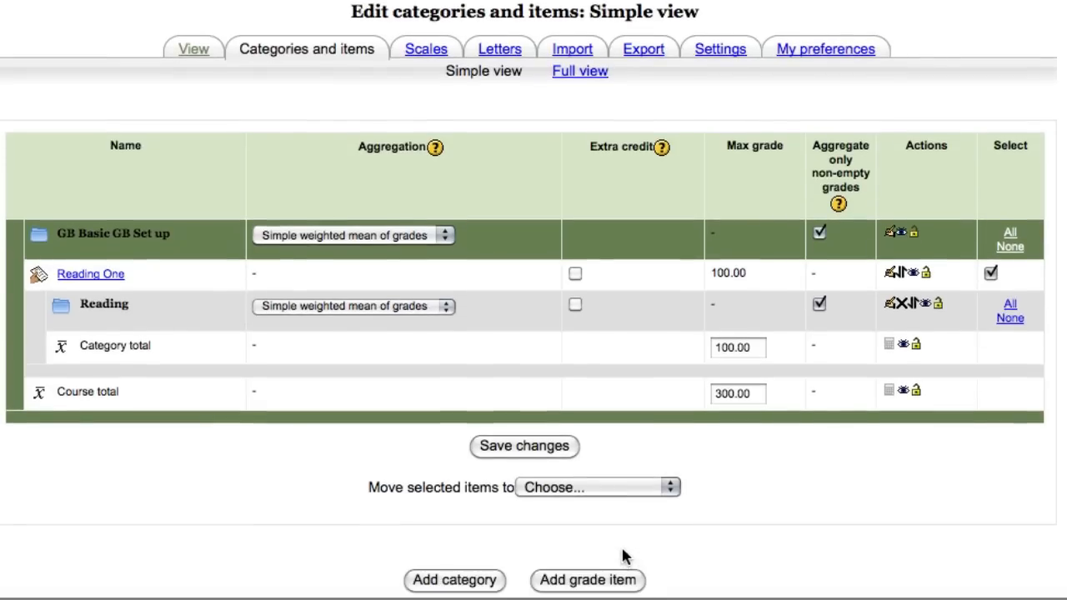
mouse_move(669, 492)
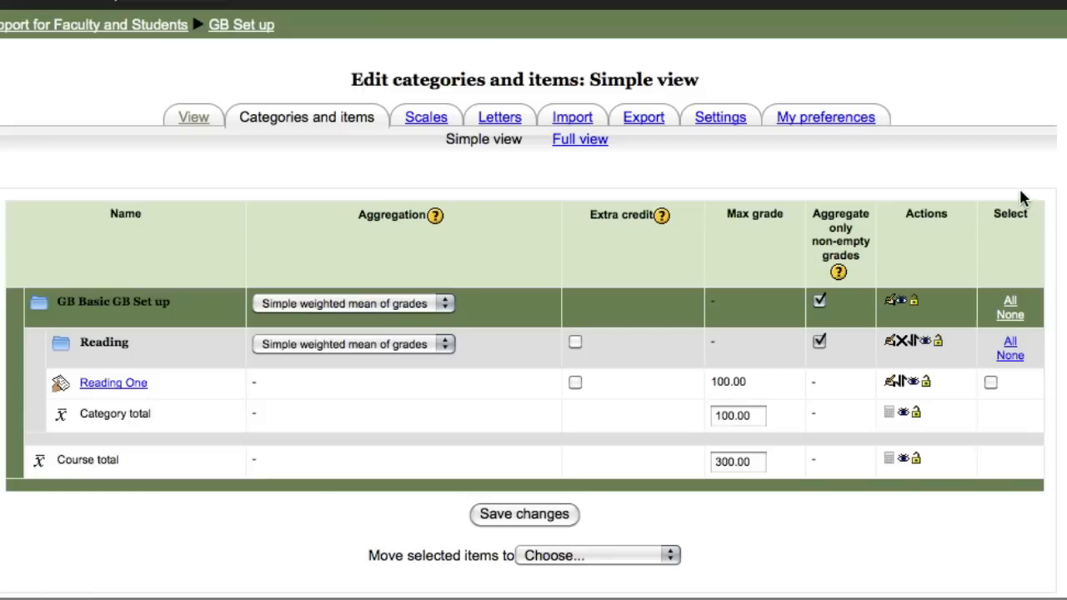
mouse_move(523, 386)
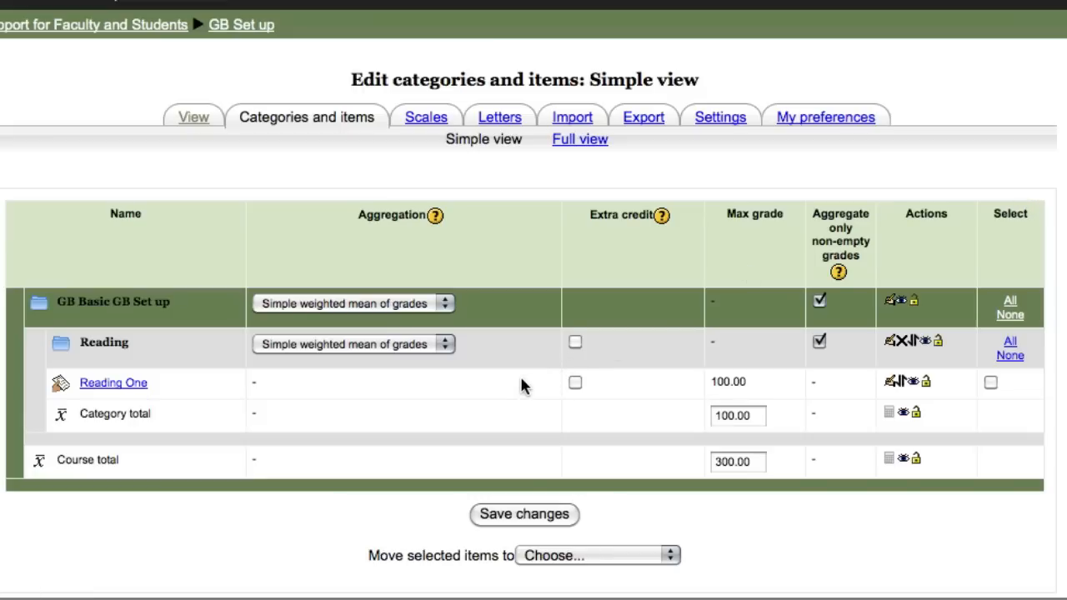
mouse_move(557, 252)
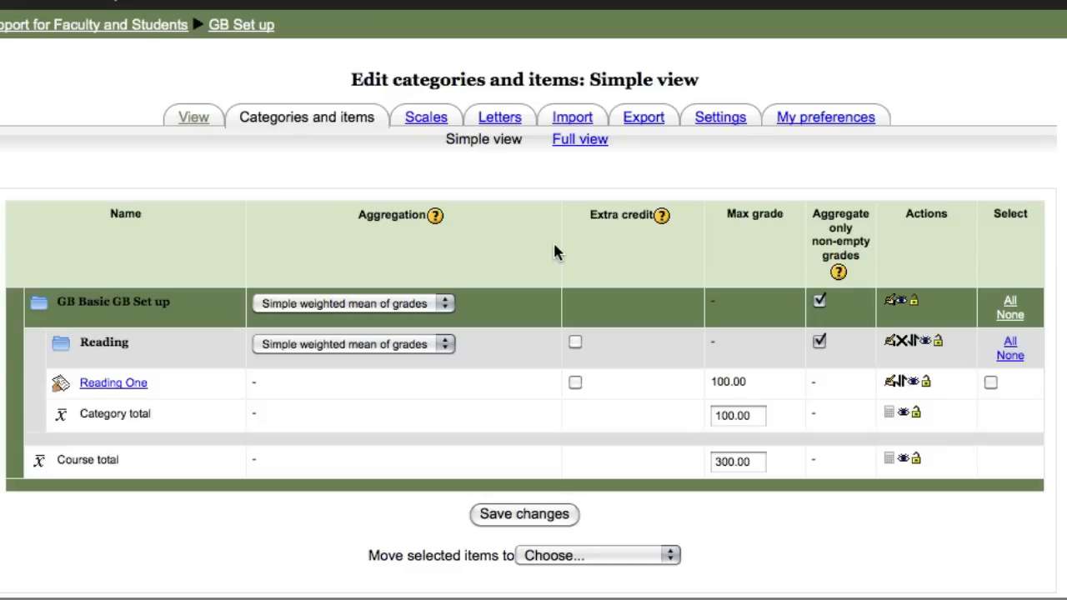
mouse_move(415, 314)
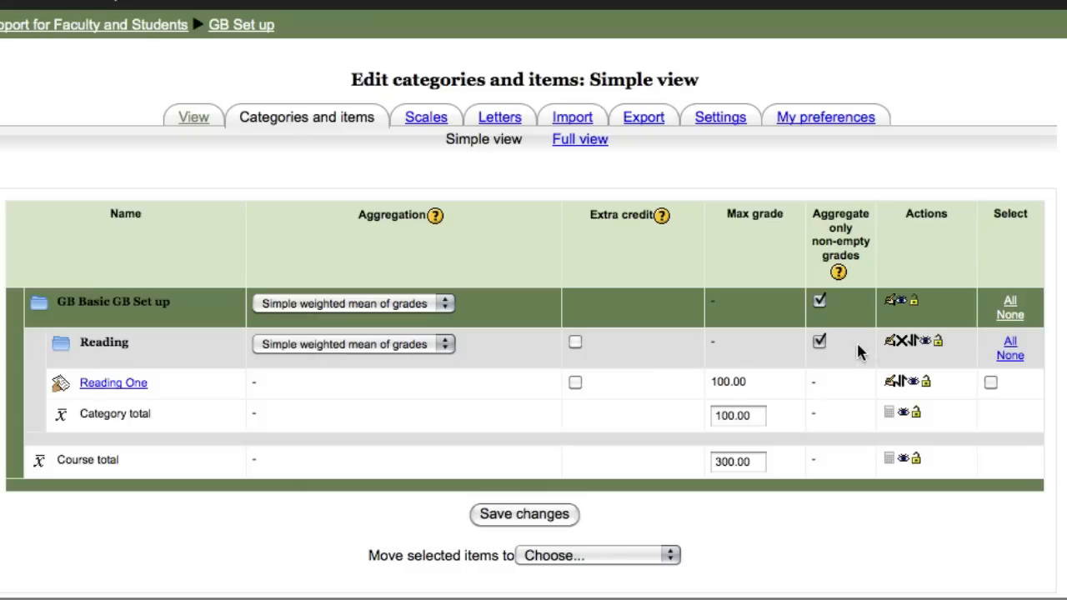
mouse_move(925, 352)
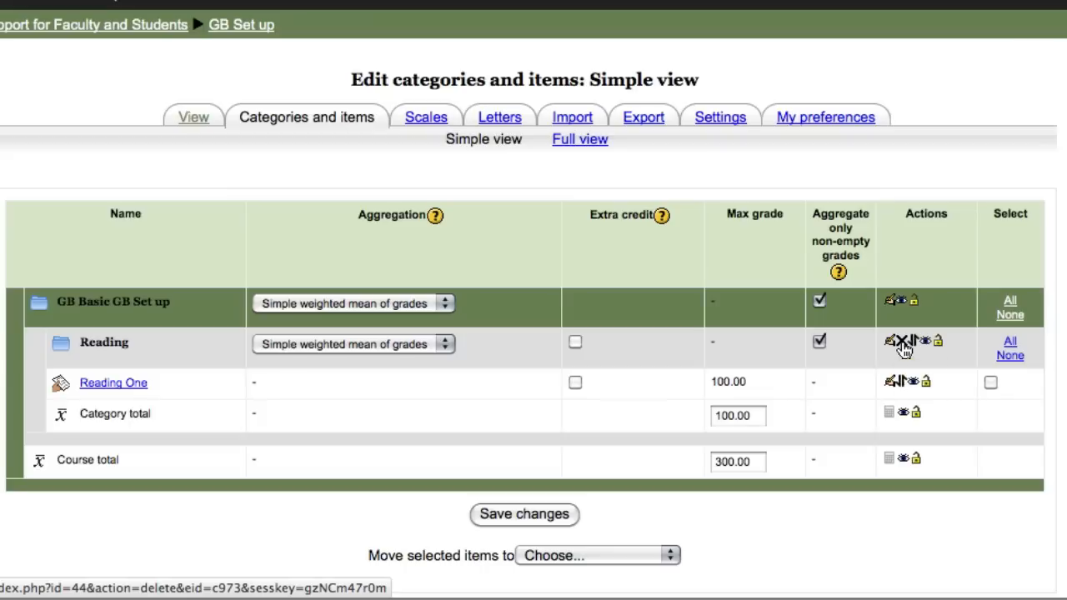
- Delete the Reading category and confirm with Yes
click(900, 342)
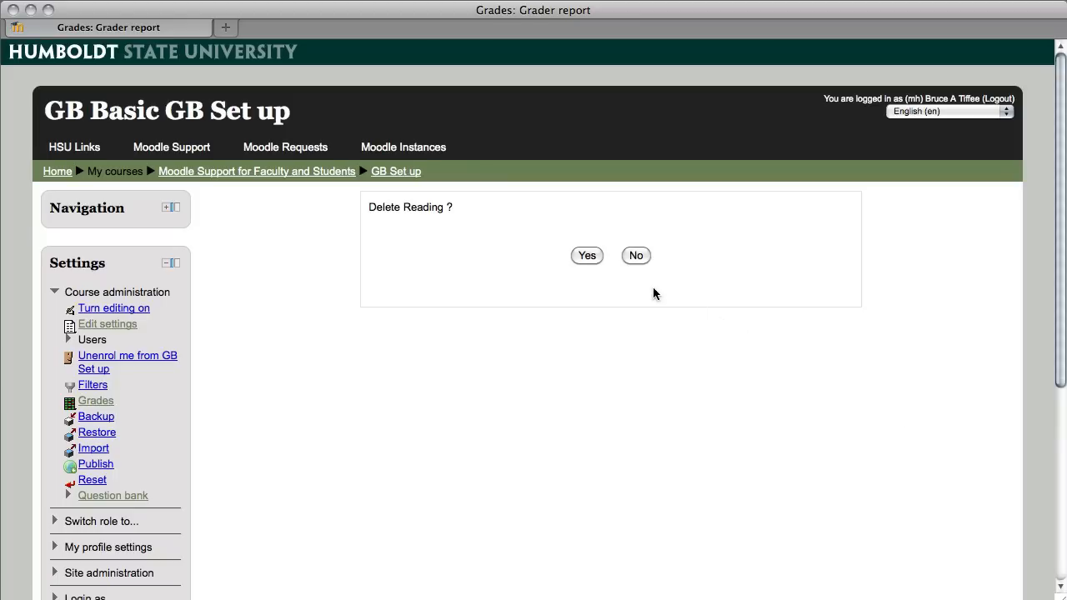
click(587, 256)
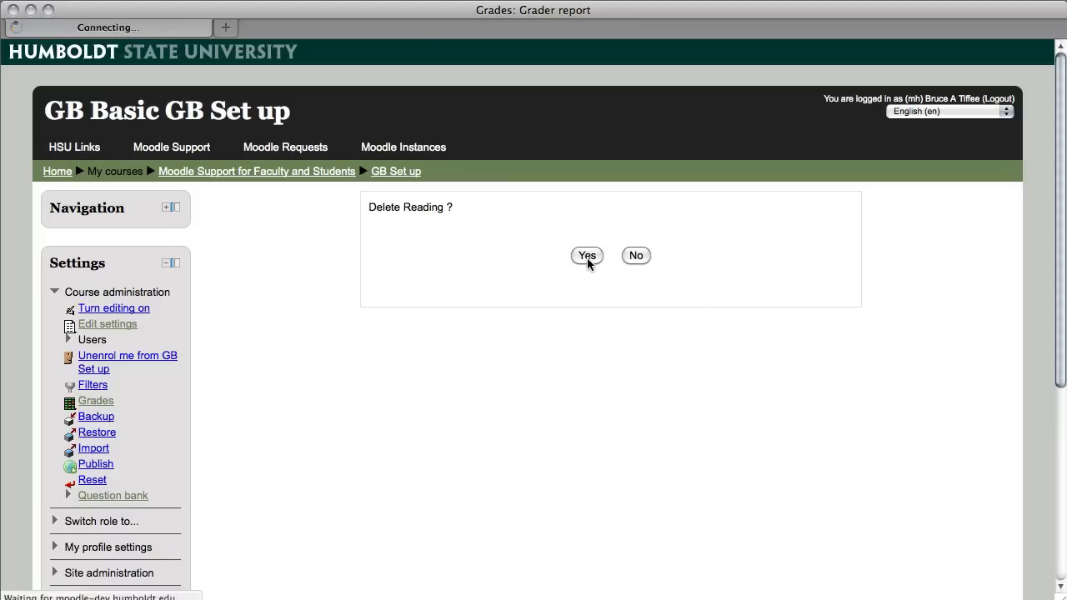
click(589, 255)
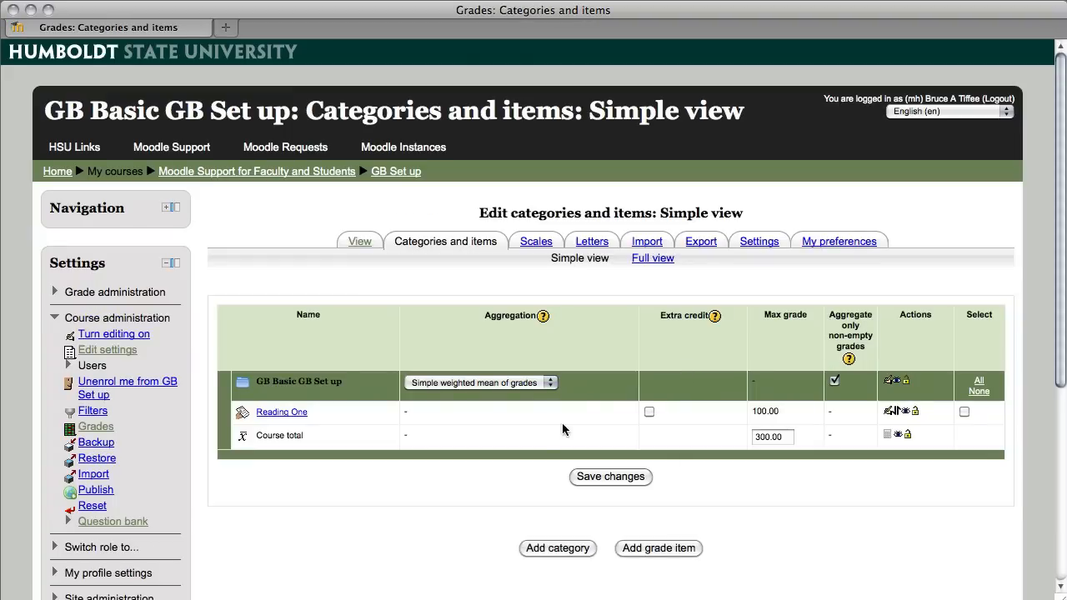
mouse_move(543, 440)
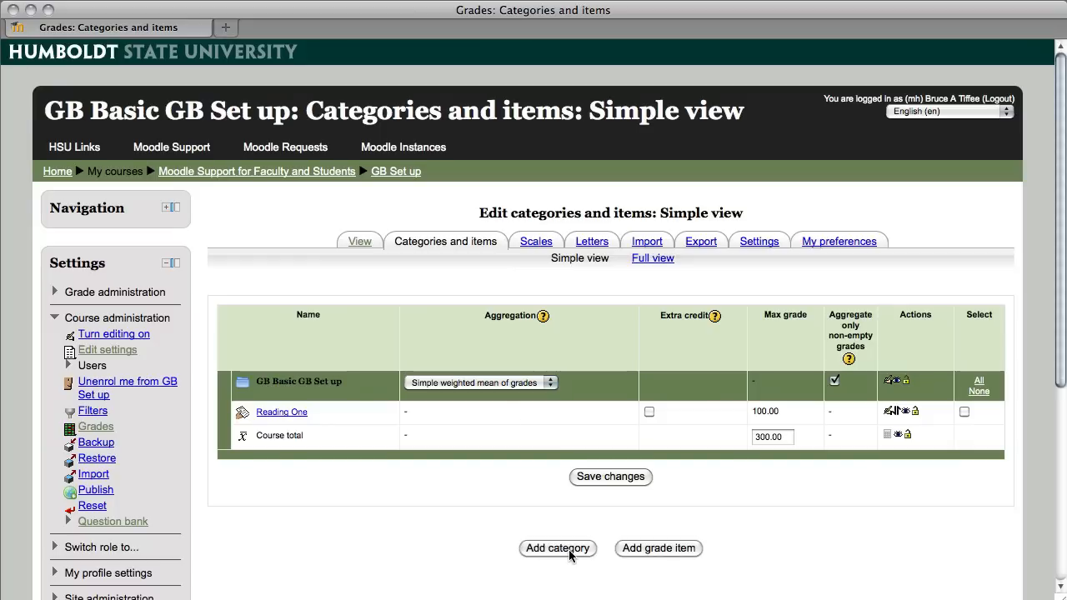
- Add a category named 'Reading - 30%' and save it
click(556, 547)
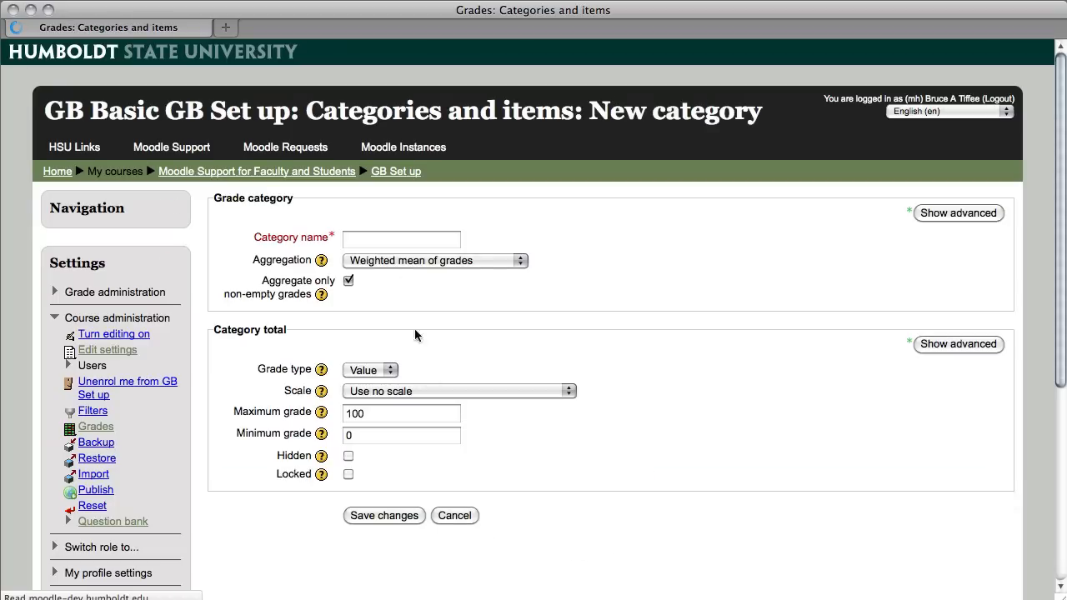
text(Read)
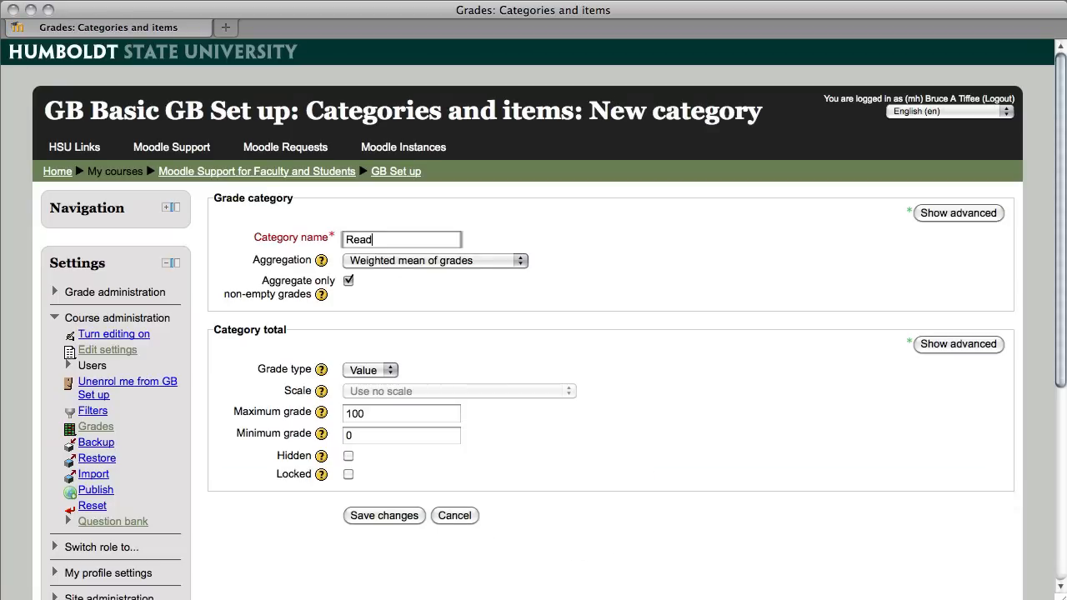
text(ing)
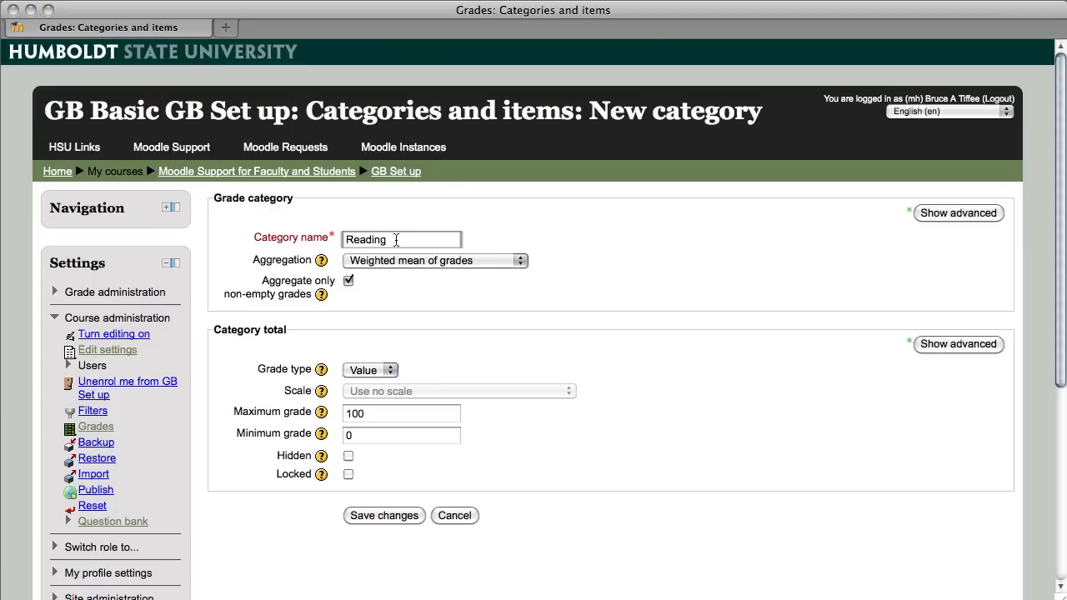
mouse_move(399, 231)
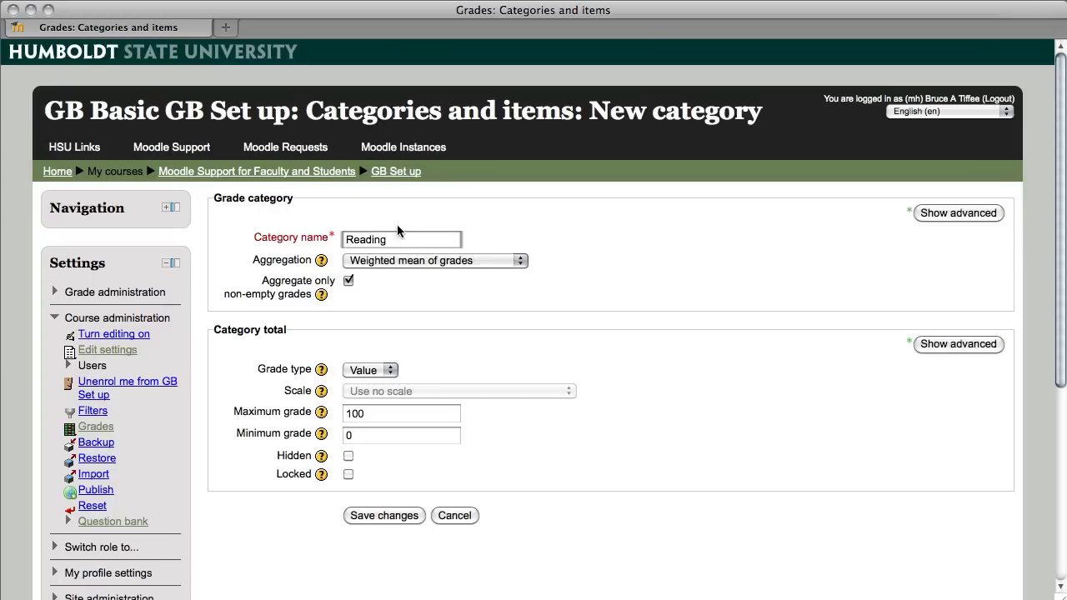
click(401, 240)
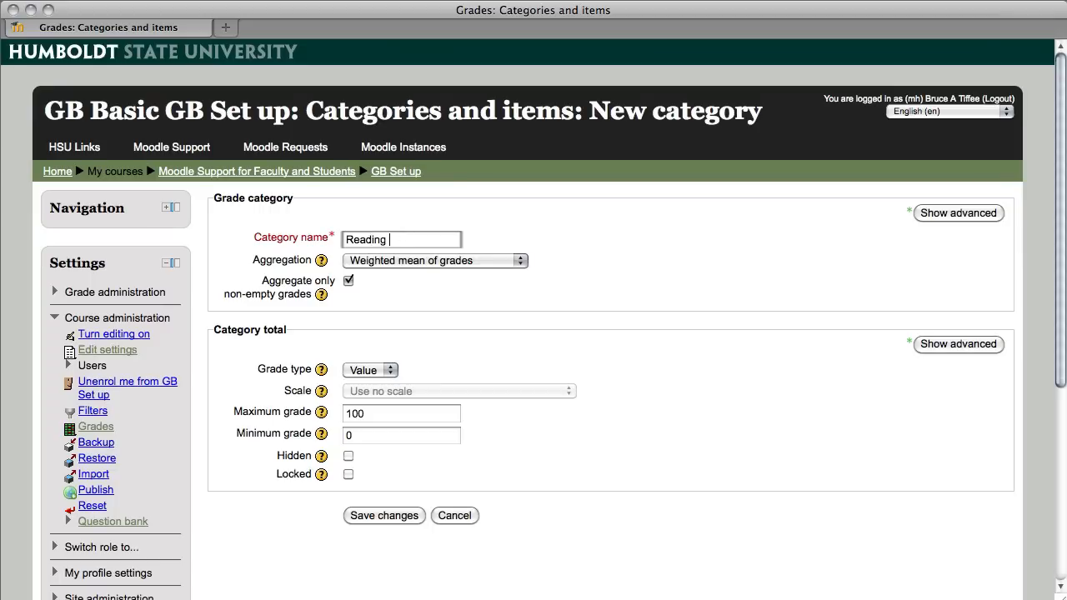
text(- 30%)
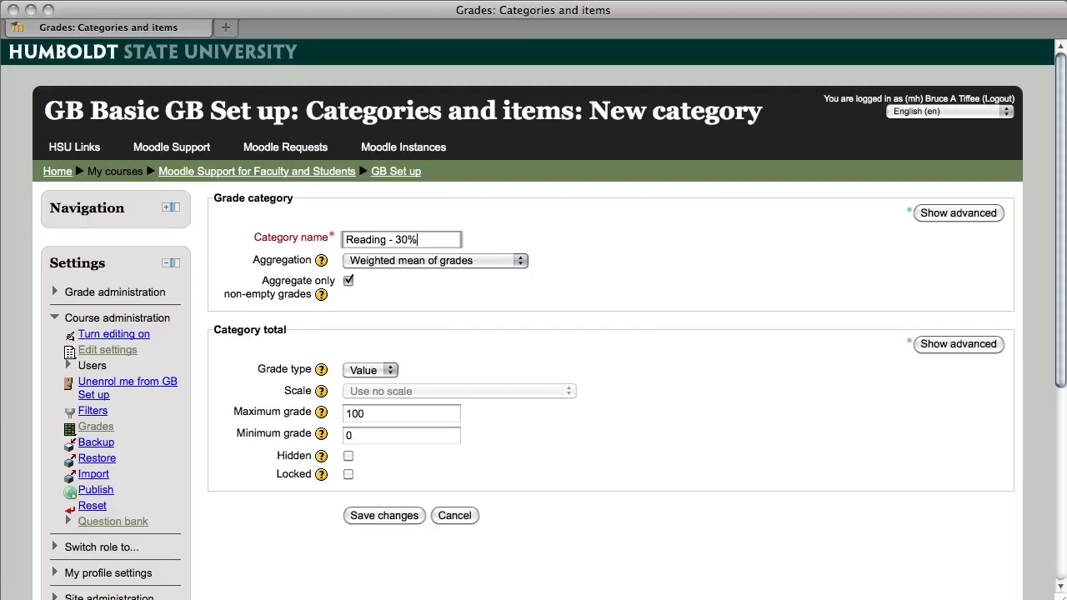
mouse_move(365, 282)
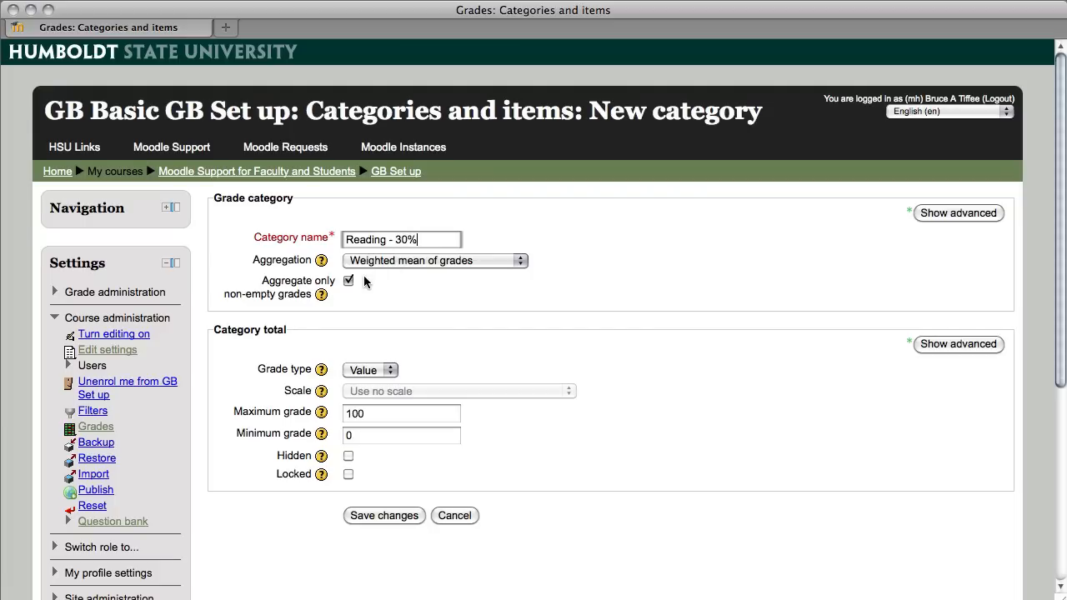
mouse_move(384, 516)
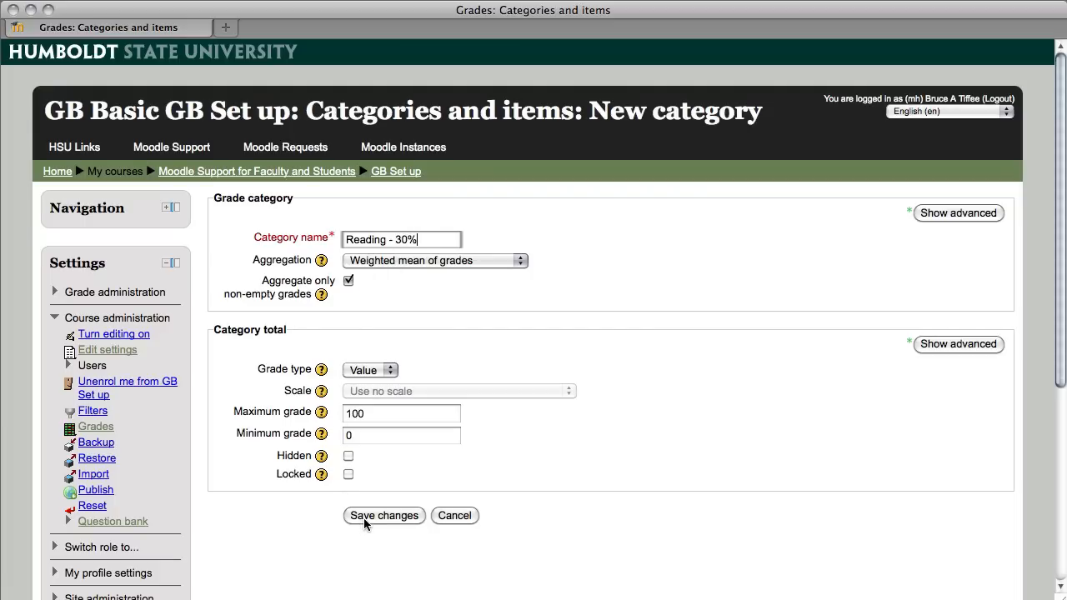
click(384, 516)
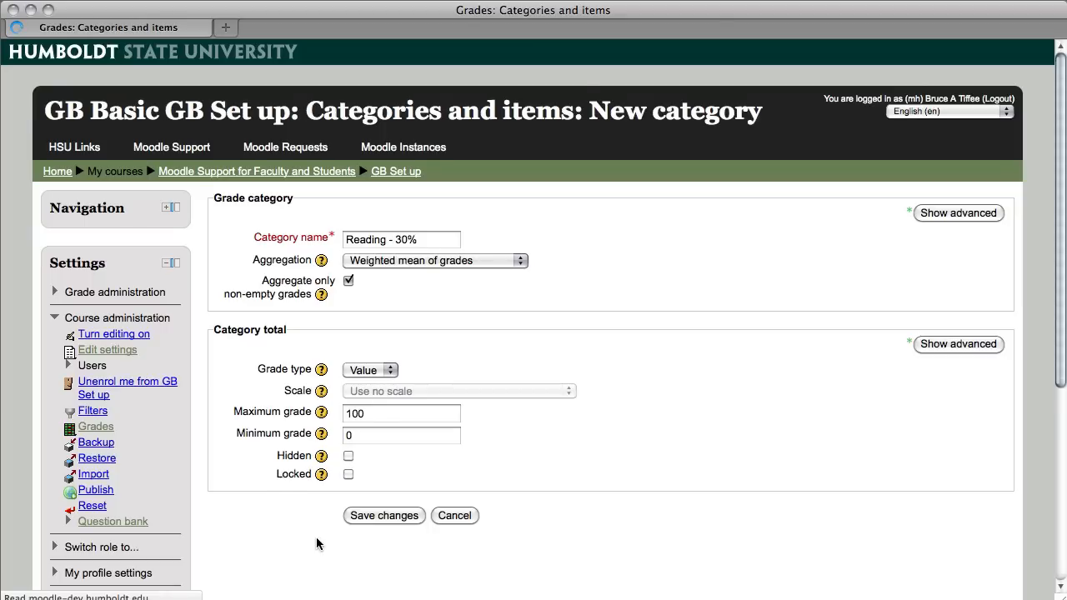
click(383, 515)
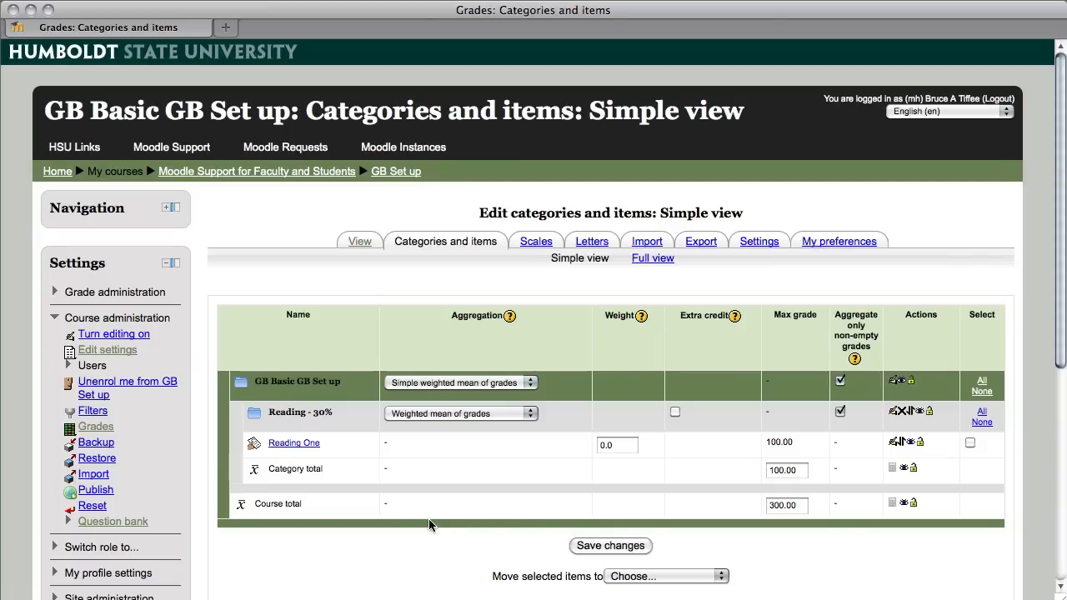
mouse_move(335, 475)
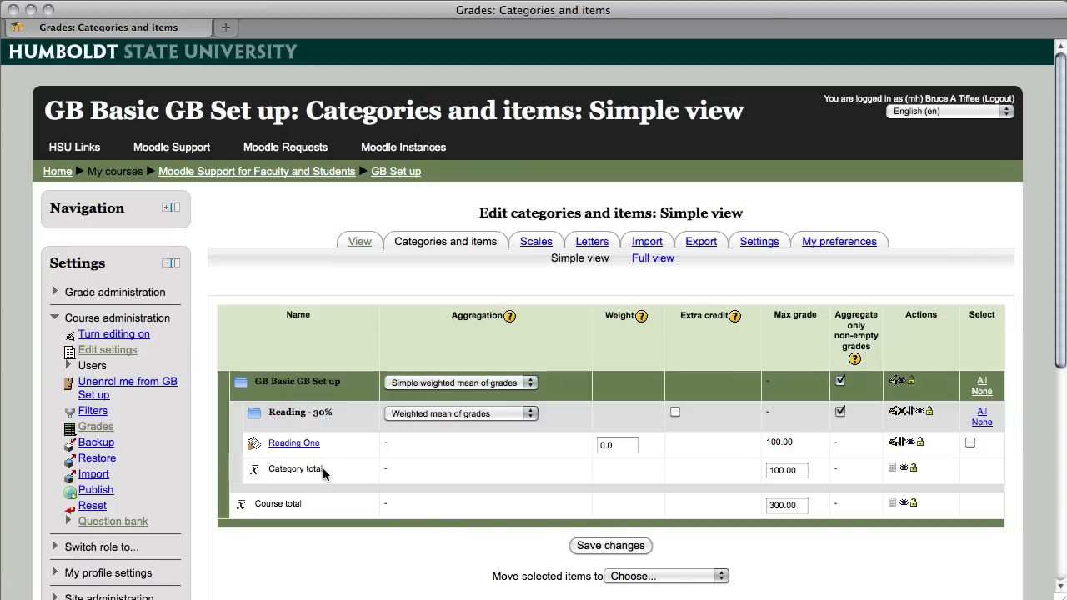
mouse_move(708, 470)
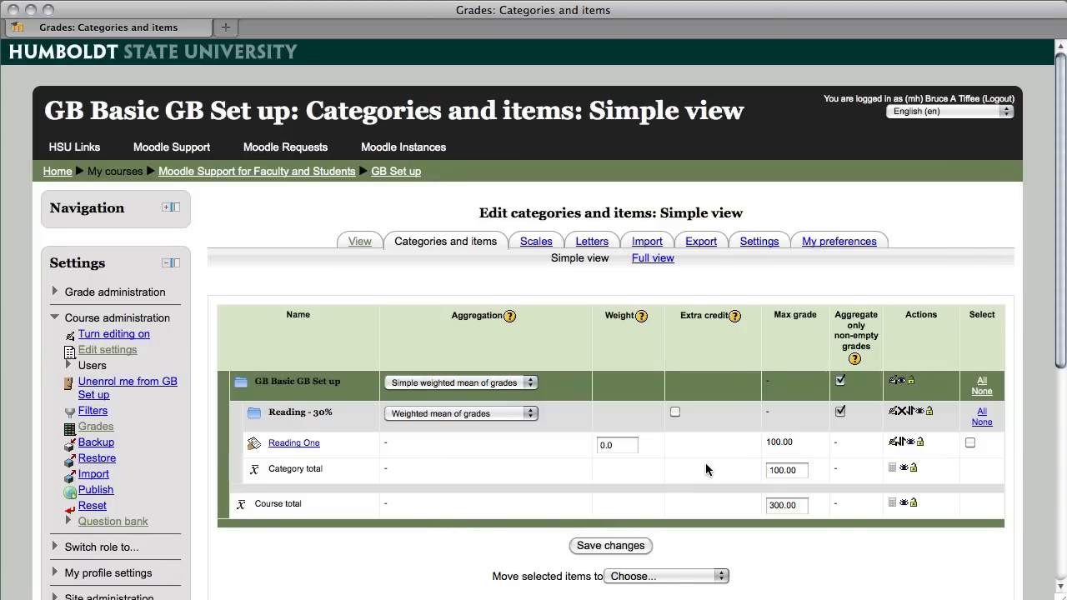